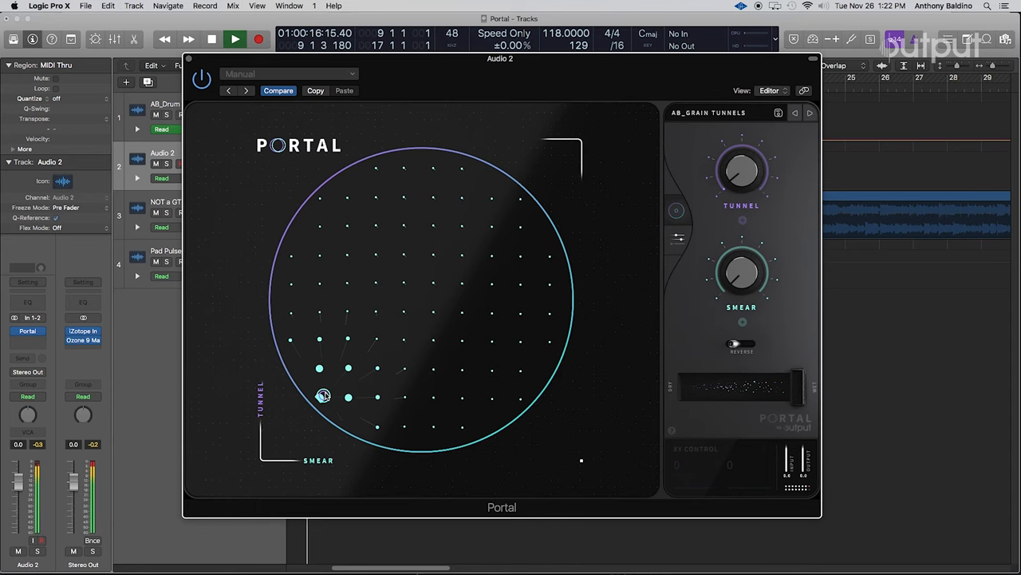
Sweep the XY pad from Tunnel 100 / Smear 20 down to Tunnel 8 / Smear 95.
drag(322, 396, 364, 172)
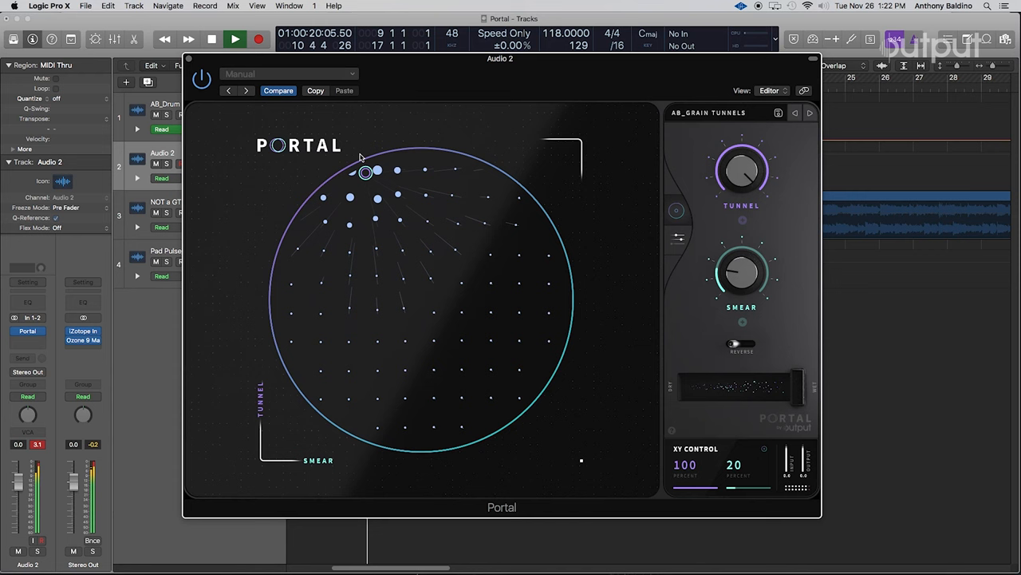
drag(364, 172, 517, 385)
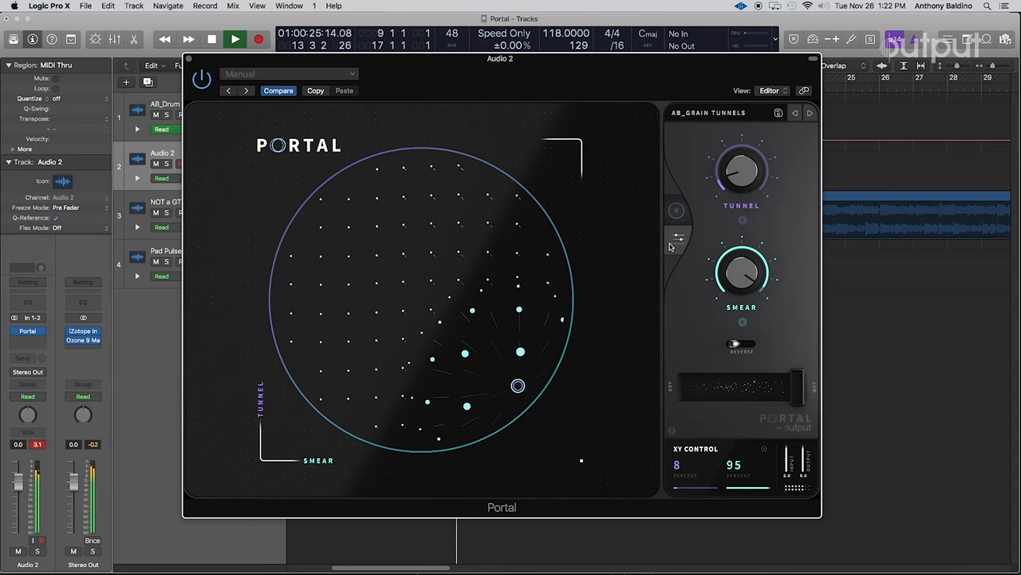